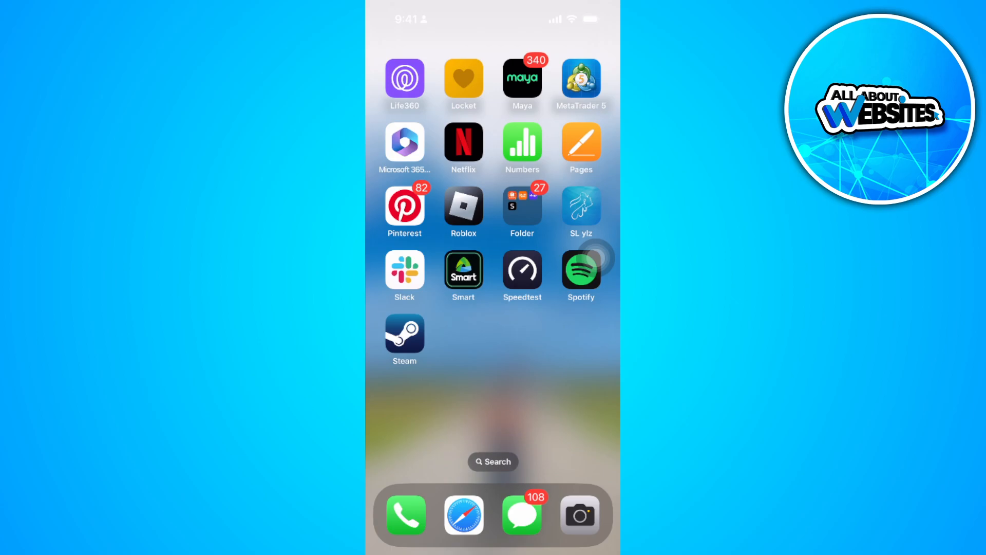
# Swipe the Home Screen to reach the Settings app and launch it
pyautogui.hscroll(-3)
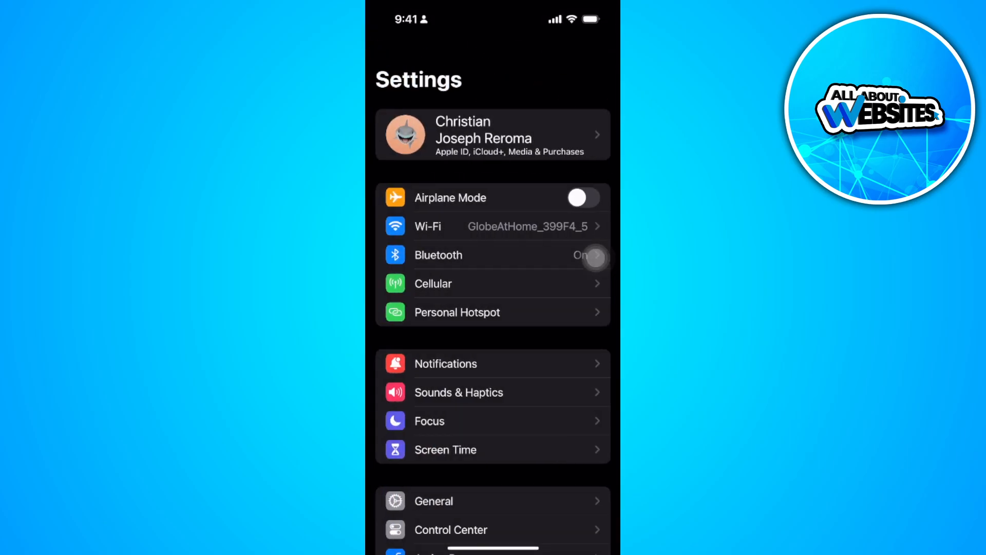
# Go into the Apple ID account and its Payment & Shipping page
pyautogui.click(493, 135)
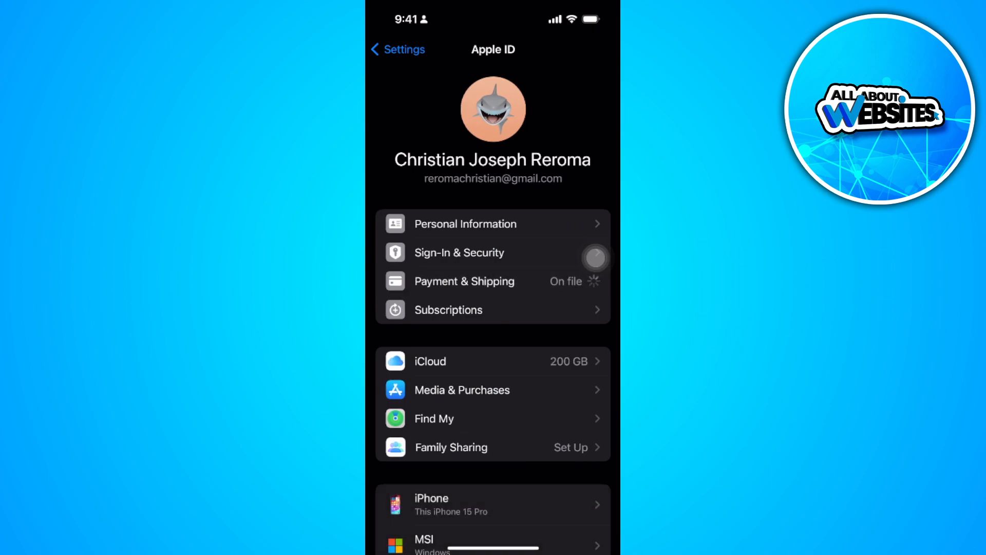
pyautogui.click(464, 281)
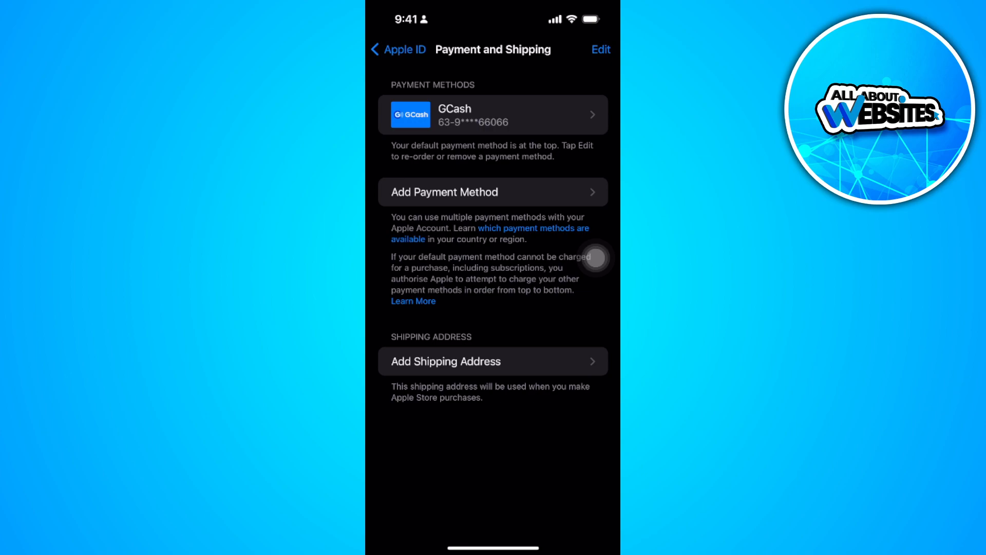
# Bring up the Add Payment Method form, then leave it for Roblox's Buy Robux store
pyautogui.click(492, 192)
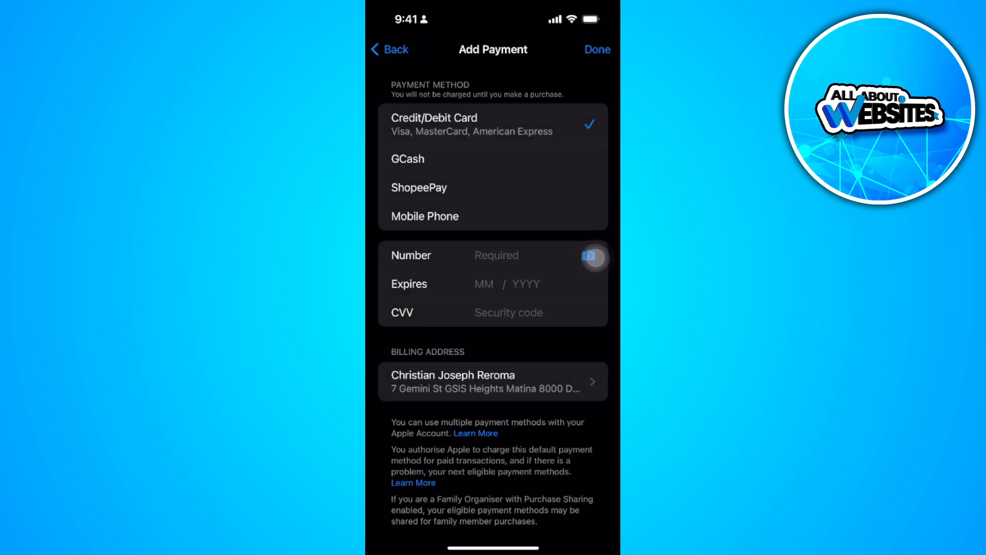
pyautogui.click(407, 159)
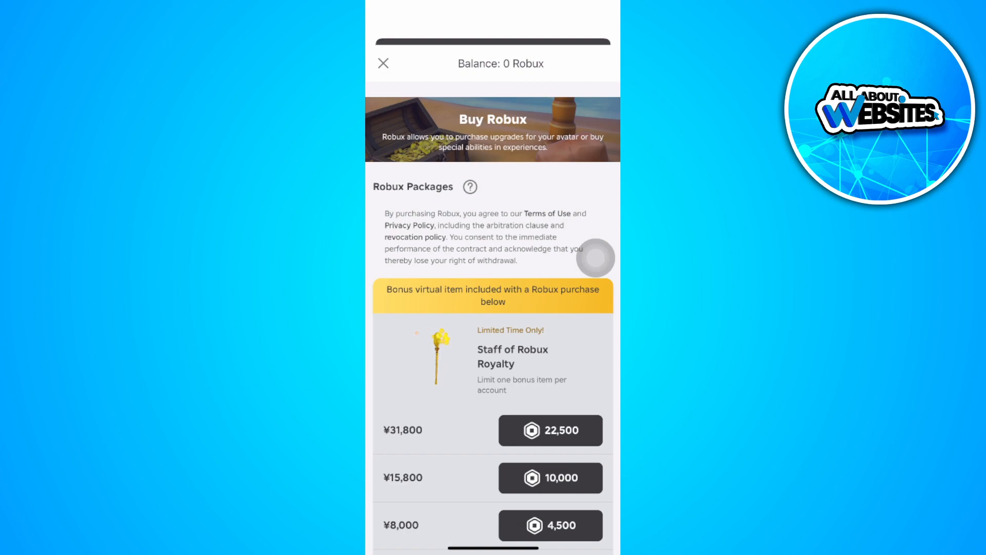
# Scroll the Buy Robux list and select the 40 Robux package for ₱30.00
pyautogui.scroll(-3)
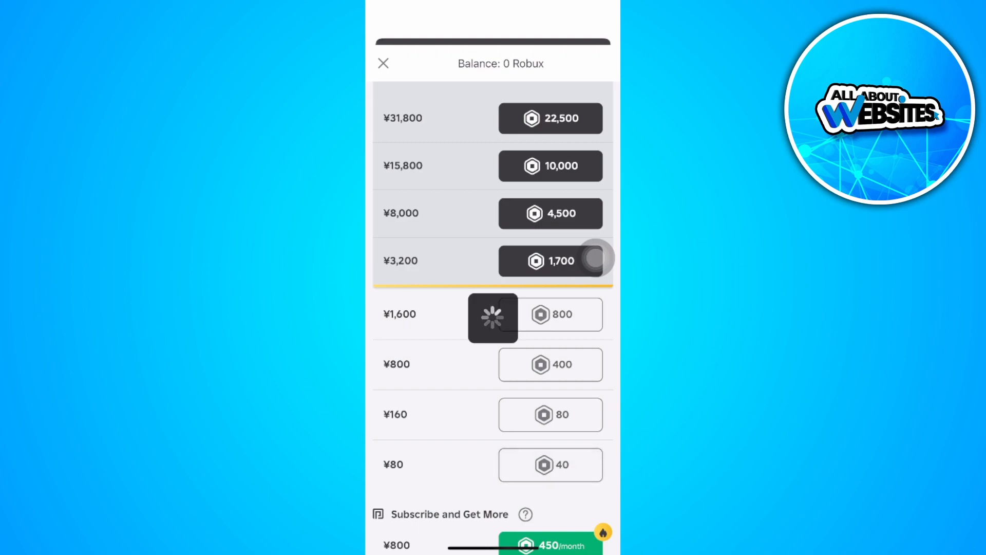
pyautogui.click(550, 465)
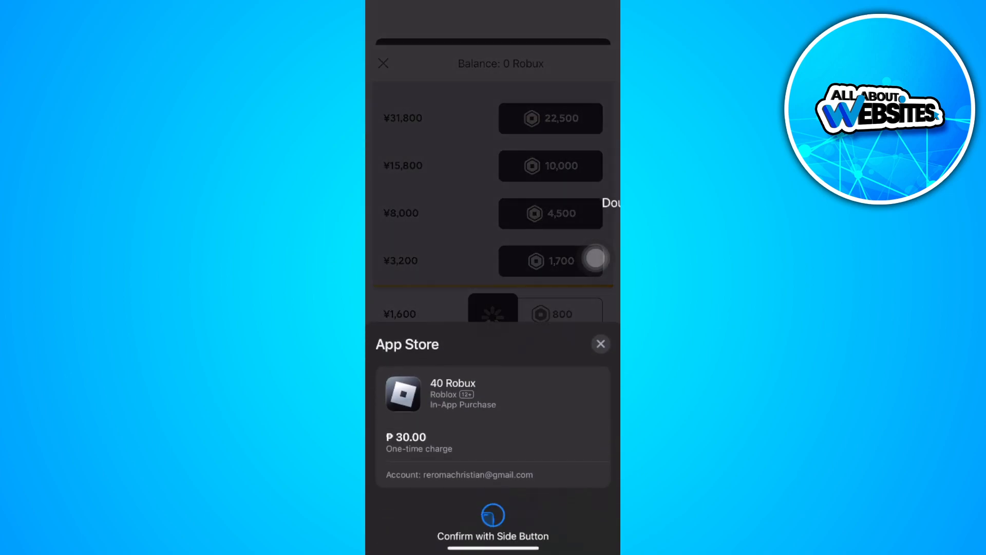